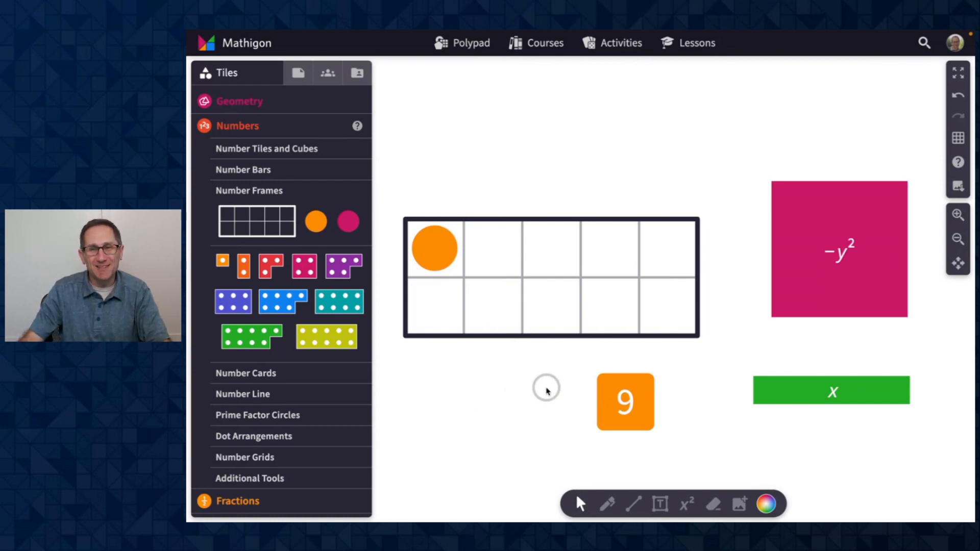
pyautogui.moveTo(535, 365)
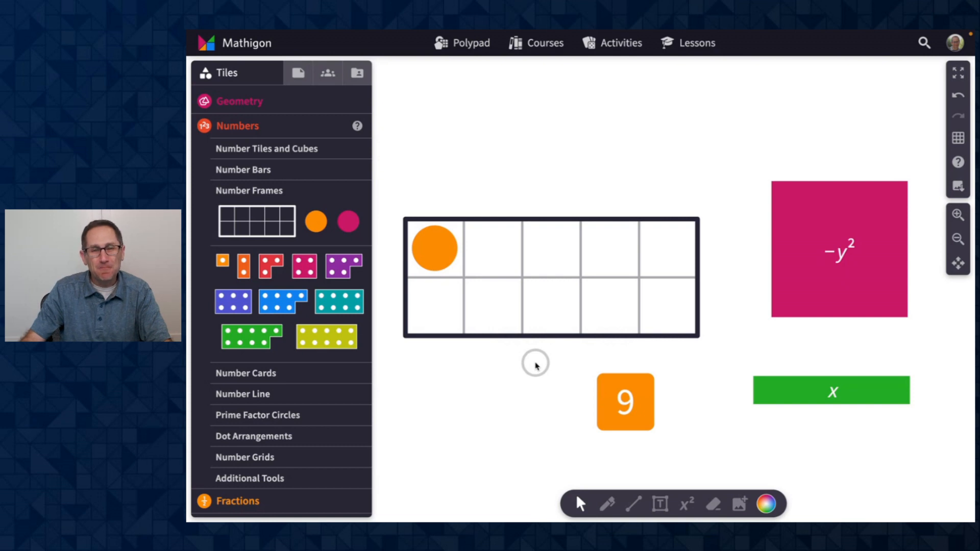
# - Negate the 9 card and the x bar, then flip the ten-frame counter through two colours
pyautogui.click(434, 247)
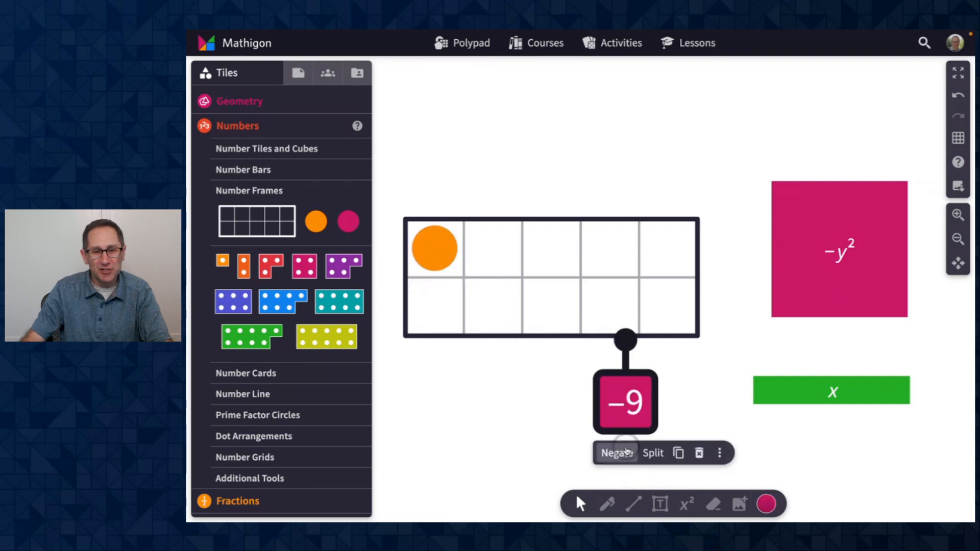
pyautogui.click(616, 453)
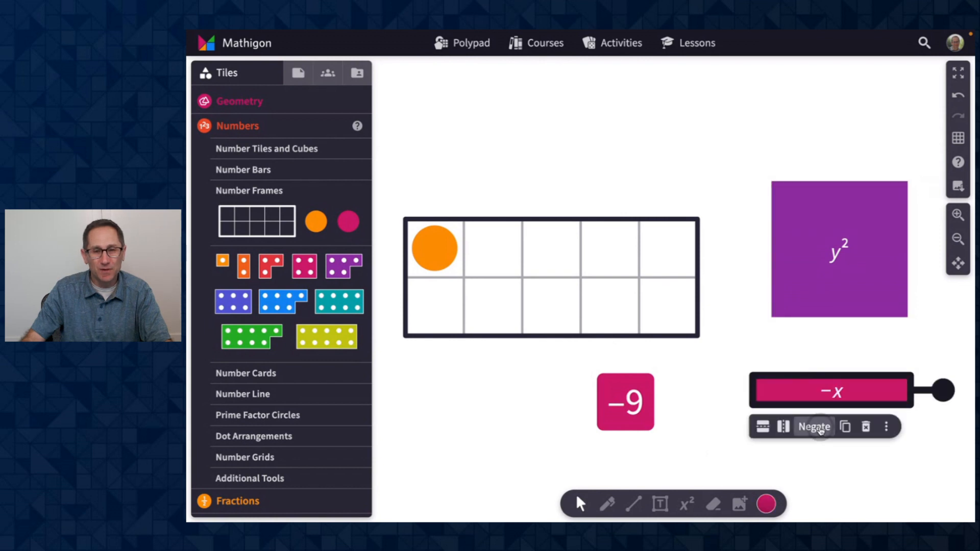
pyautogui.click(434, 247)
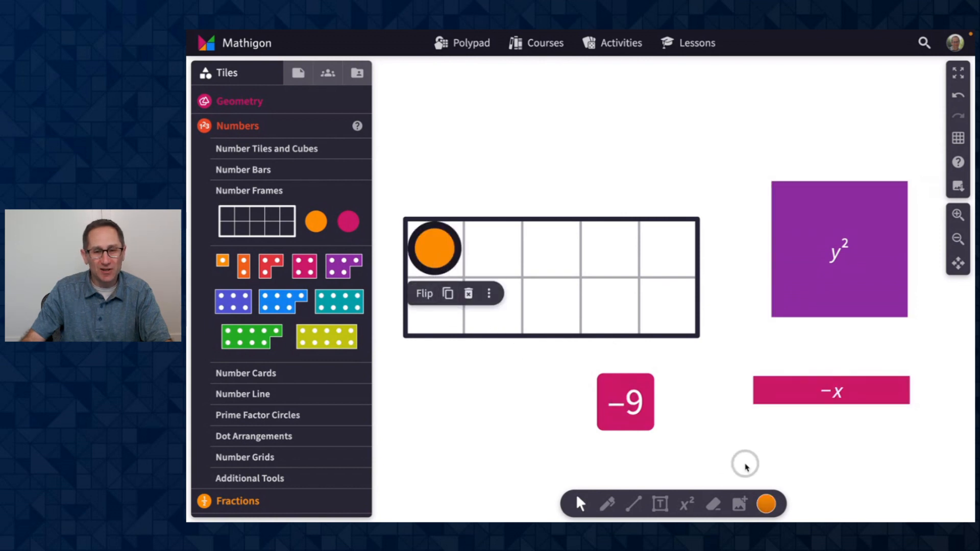
pyautogui.click(767, 504)
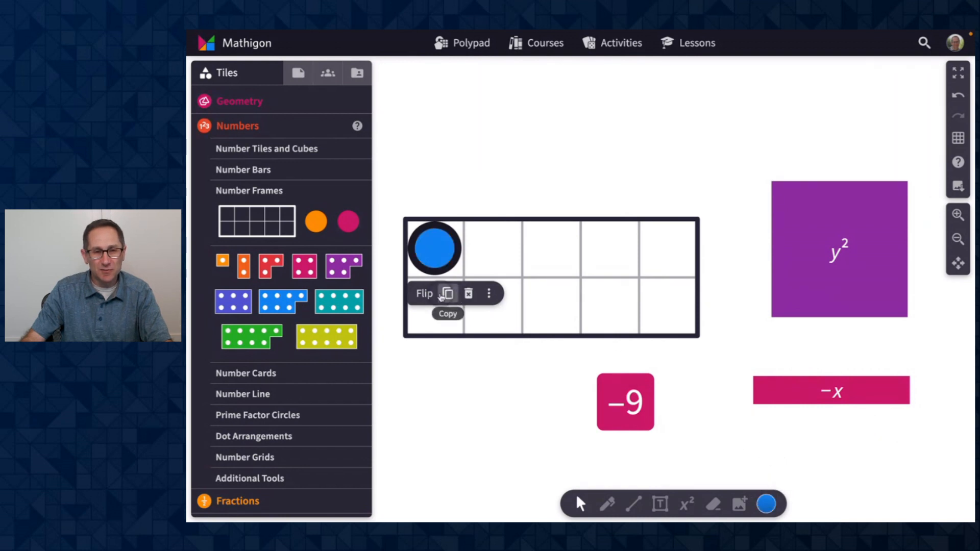
pyautogui.click(767, 504)
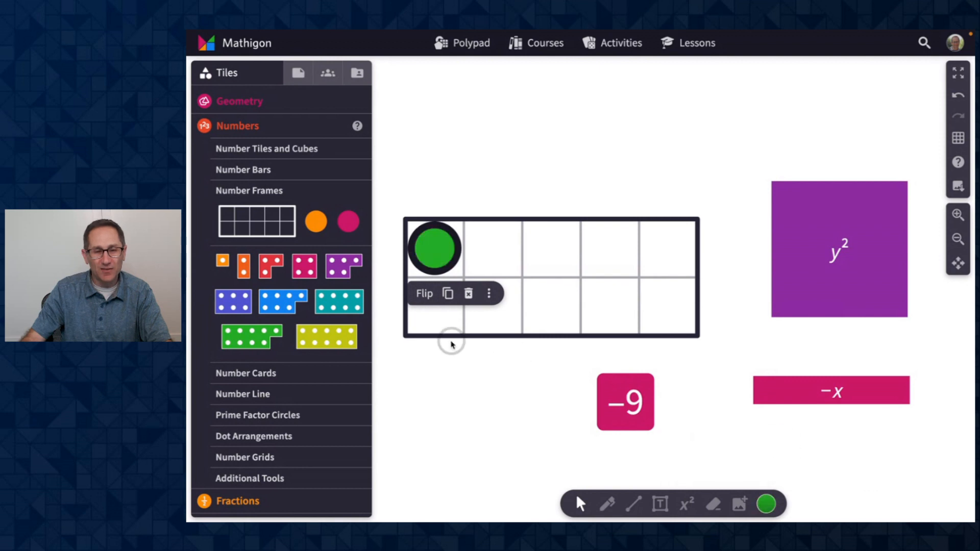
pyautogui.moveTo(422, 294)
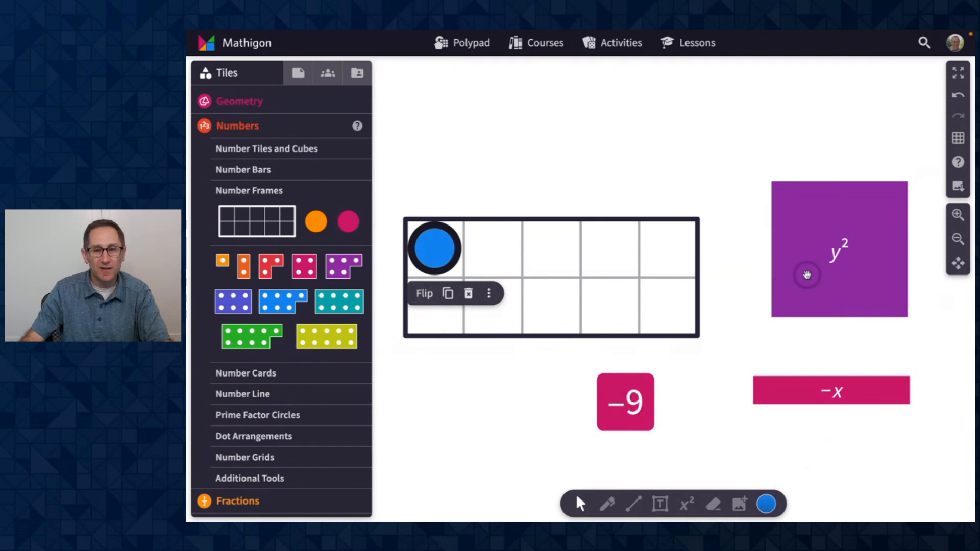
# - Negate the y² square back to −y²
pyautogui.click(766, 504)
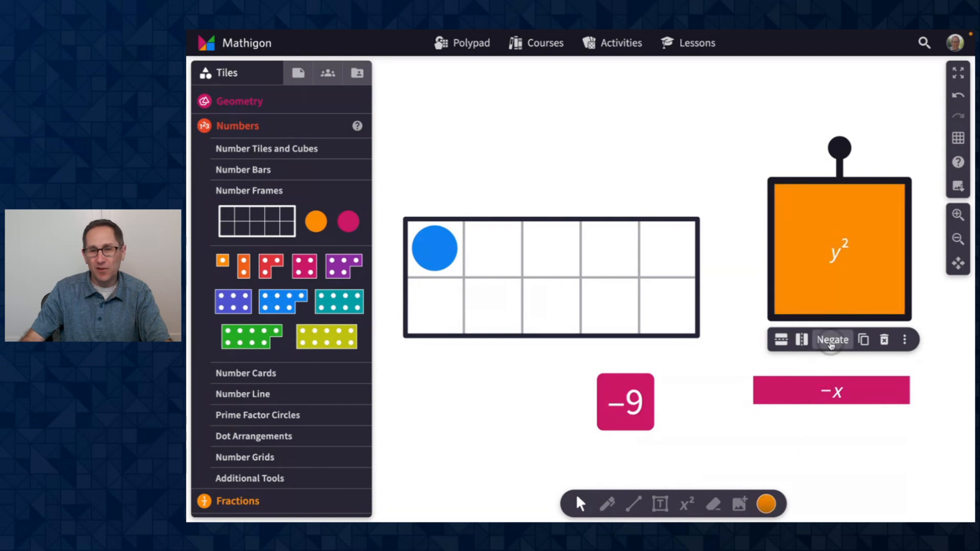
pyautogui.click(832, 339)
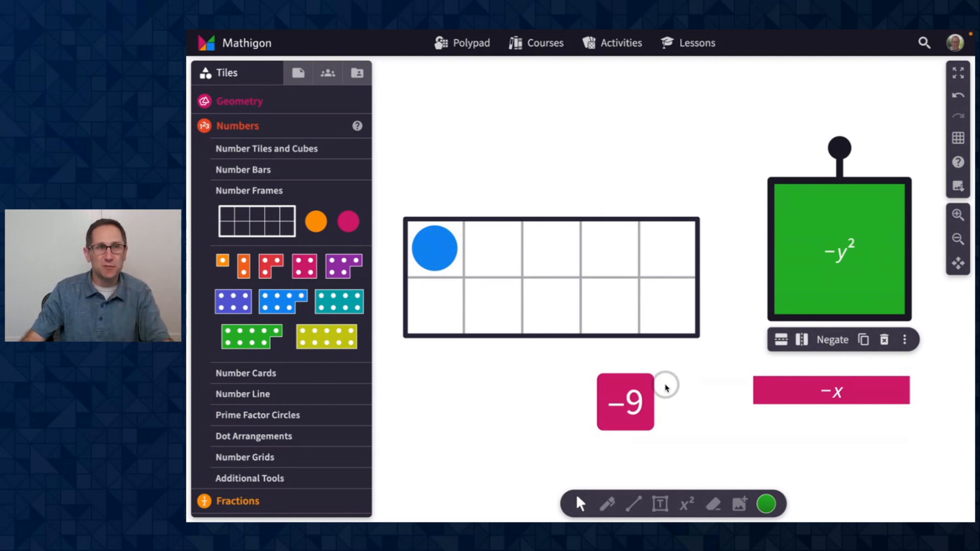
pyautogui.moveTo(707, 338)
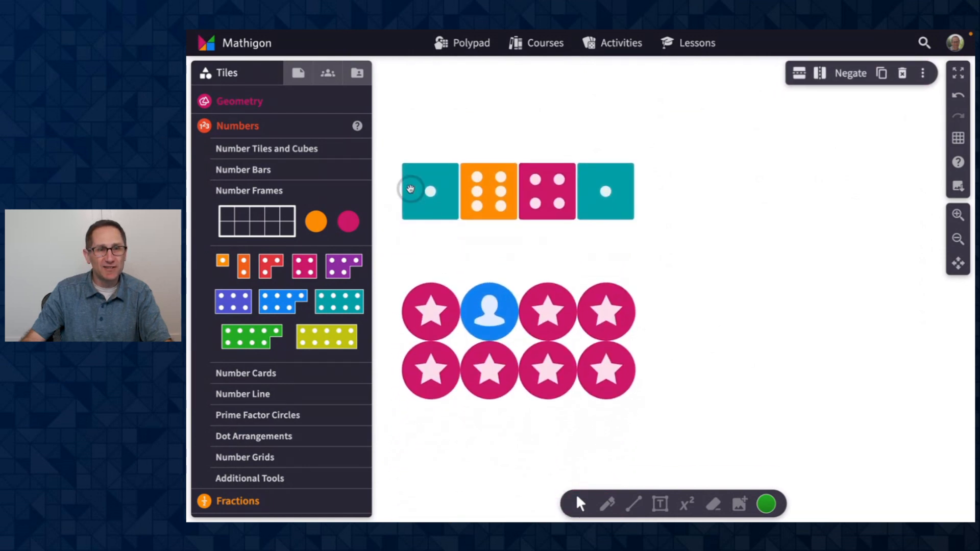
# - Roll the four-dice group, tabulate it, and roll twice more so the Value–Count table accumulates
pyautogui.click(604, 191)
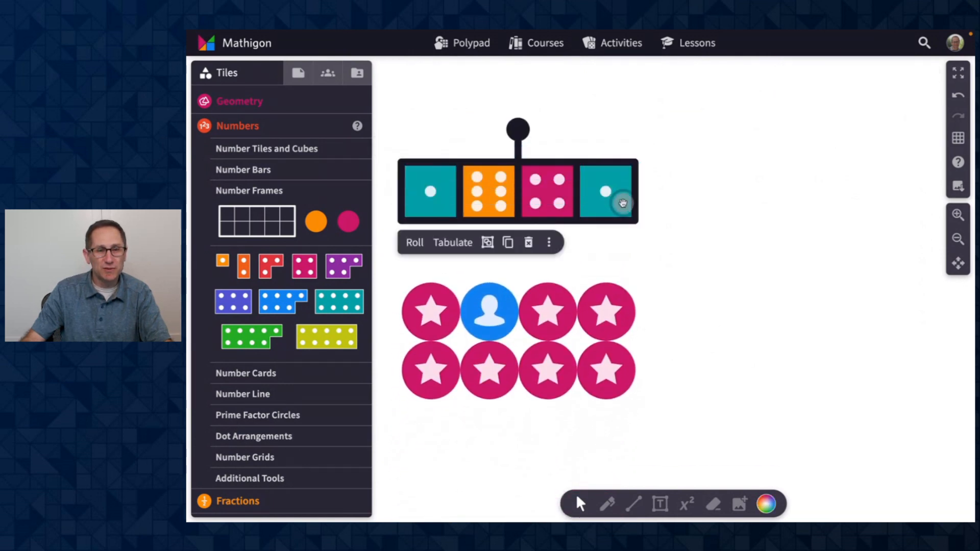
pyautogui.click(413, 243)
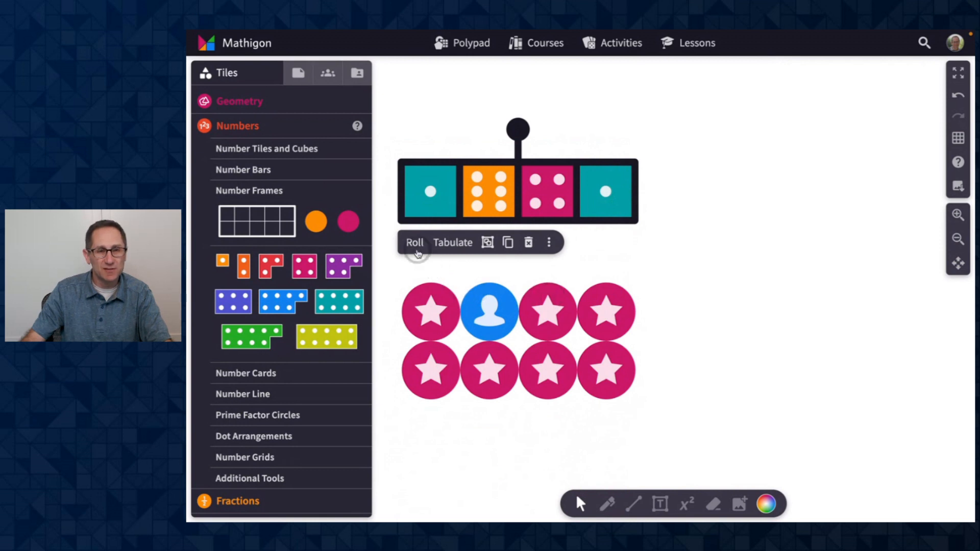
pyautogui.click(415, 243)
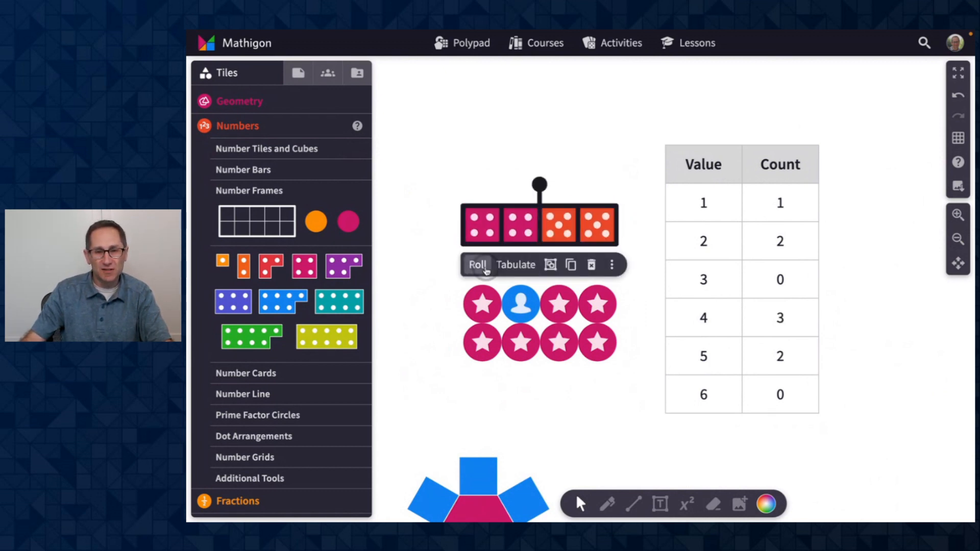
pyautogui.click(477, 264)
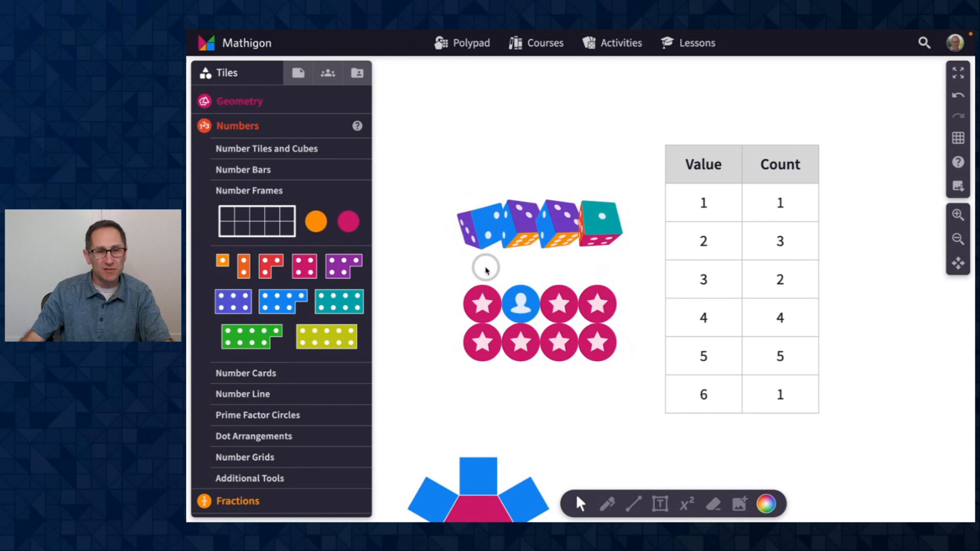
pyautogui.click(478, 264)
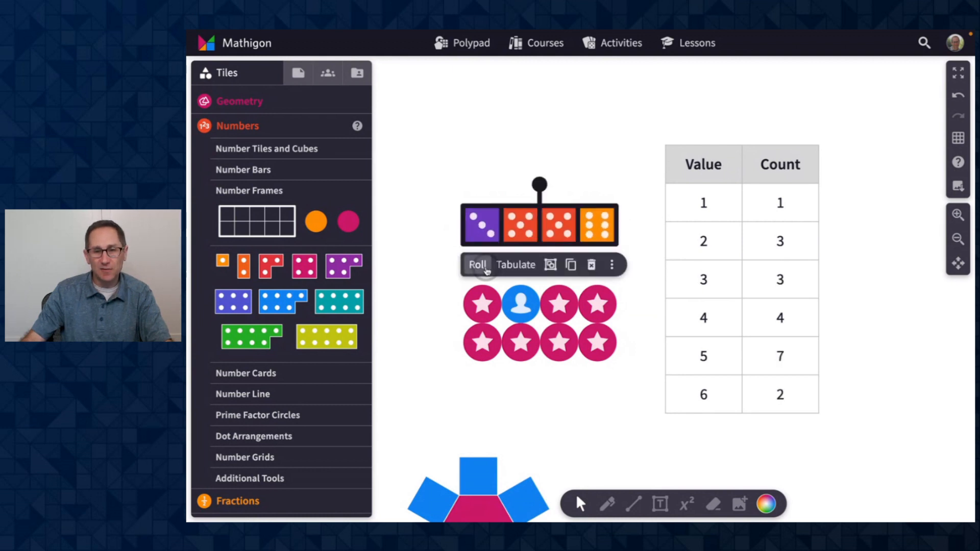
pyautogui.click(741, 282)
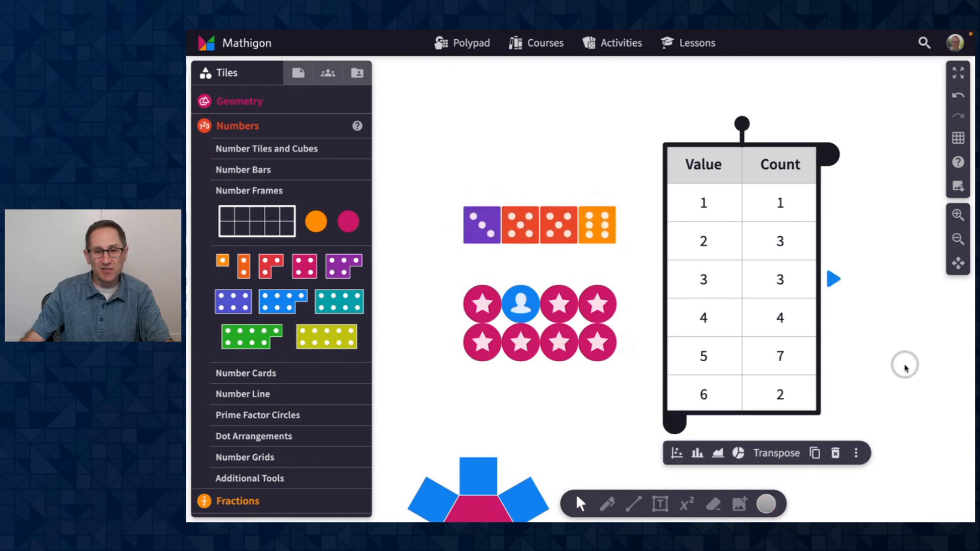
pyautogui.moveTo(855, 453)
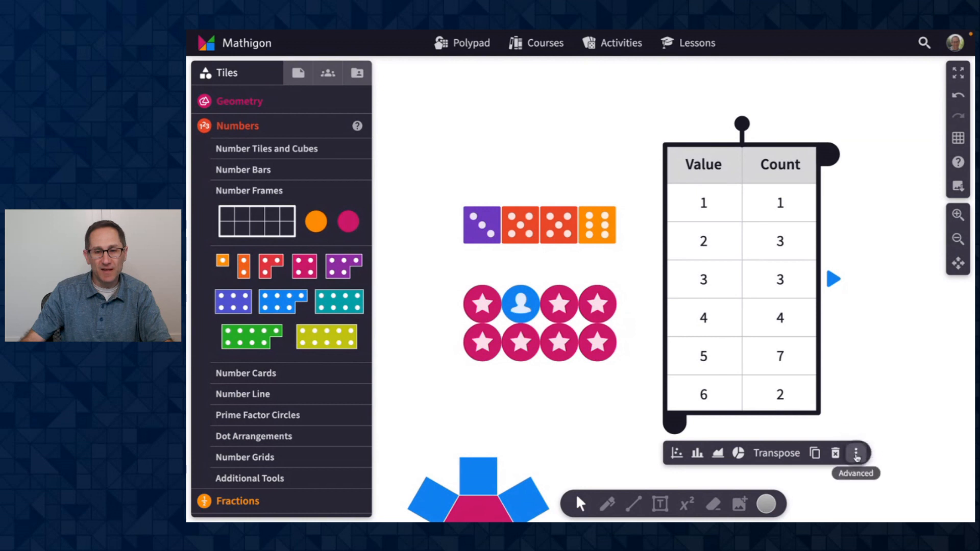
# - In the dice table's advanced settings, review Aggregation and keep it Cumulative
pyautogui.click(855, 453)
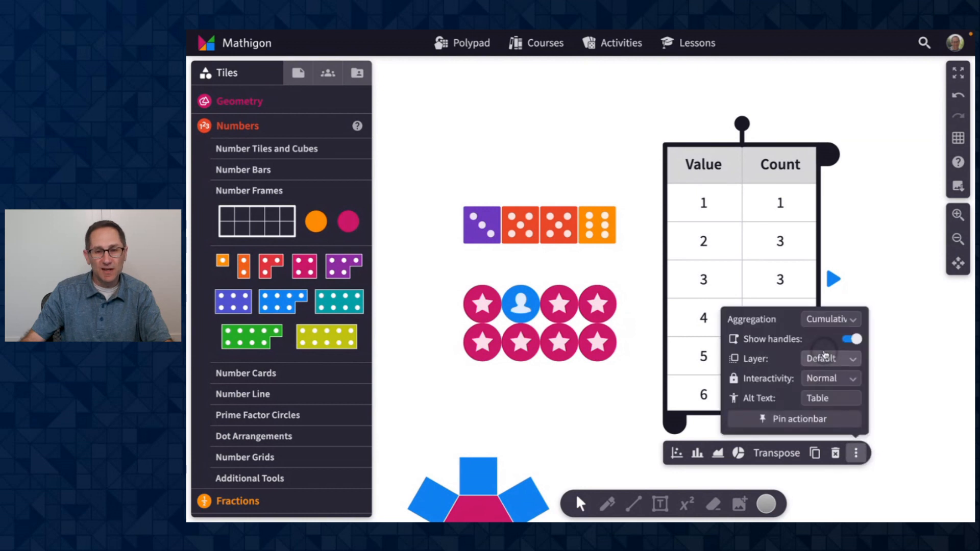
pyautogui.click(831, 319)
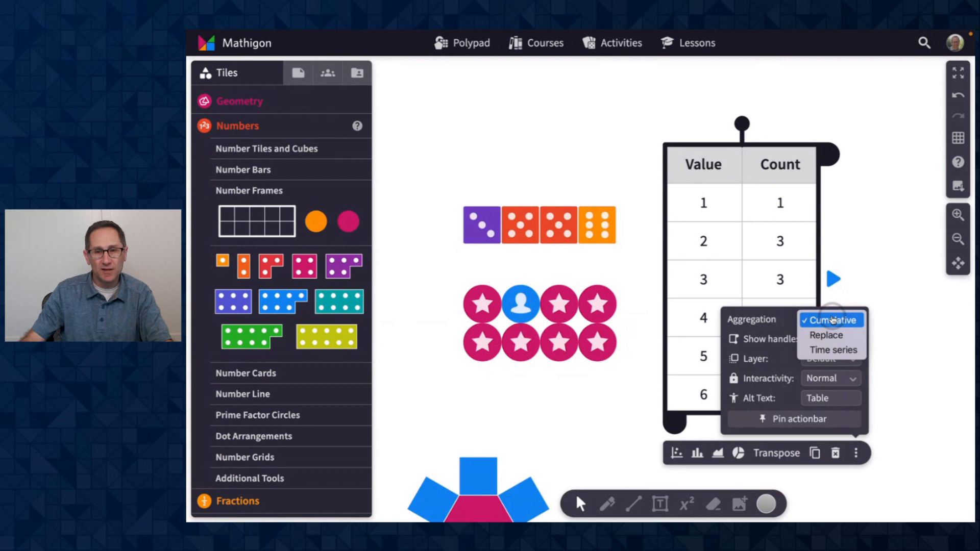
pyautogui.click(826, 335)
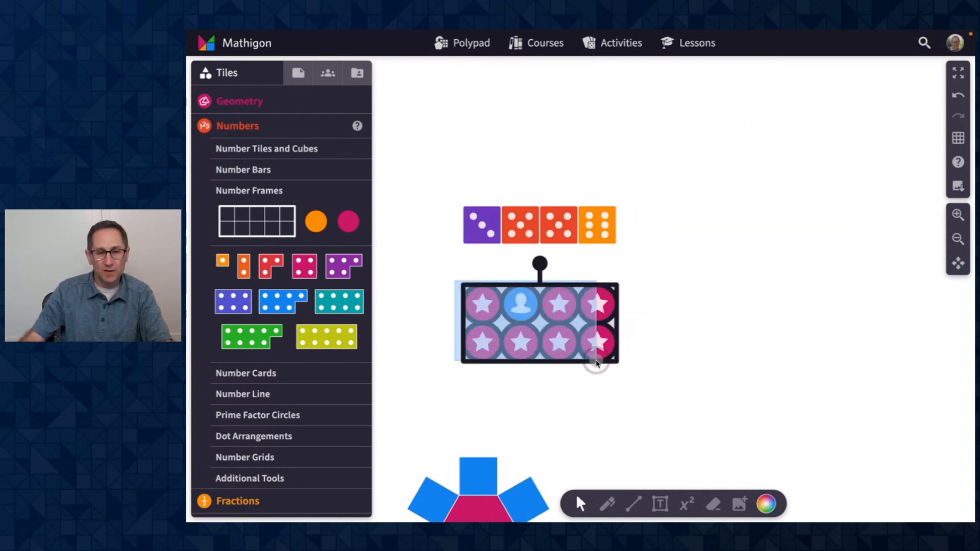
# - Tabulate the eight-coin group into a Heads/Tails count table and select that table
pyautogui.click(541, 322)
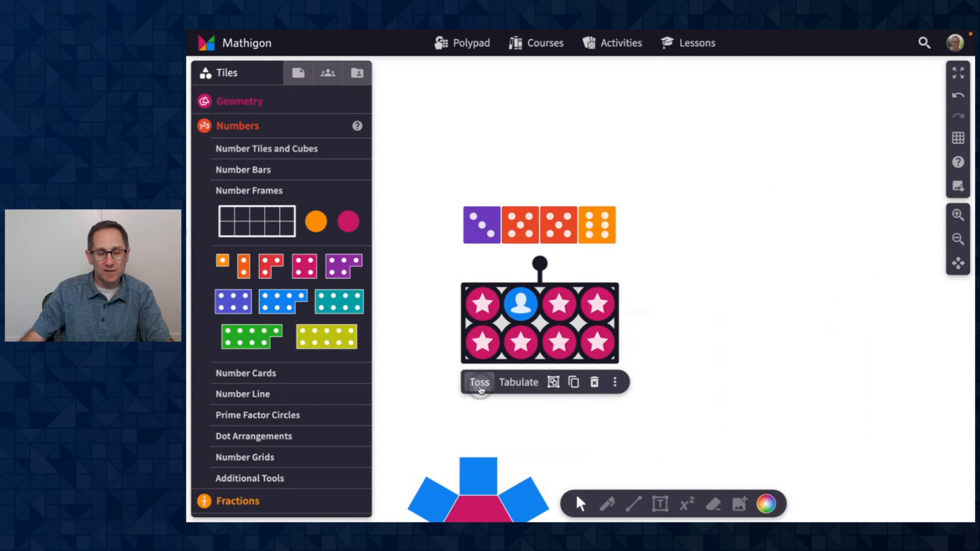
pyautogui.click(478, 382)
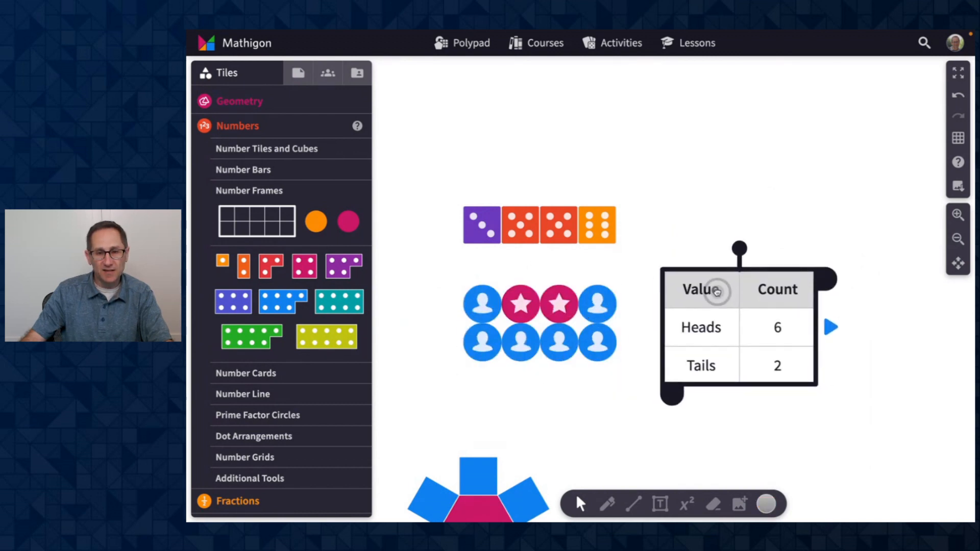
pyautogui.click(600, 347)
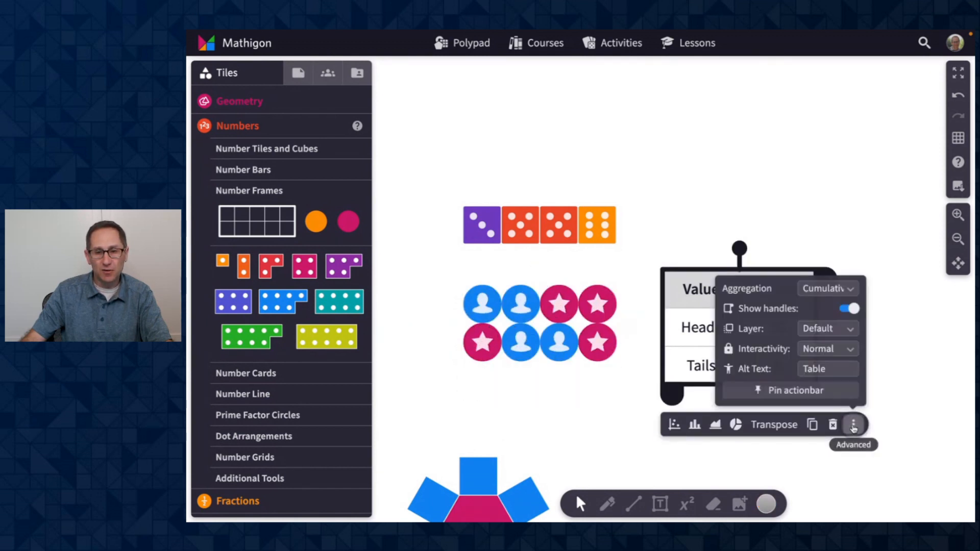
# - Check the coin table's aggregation setting, then toss the eight coins again for new counts
pyautogui.click(826, 288)
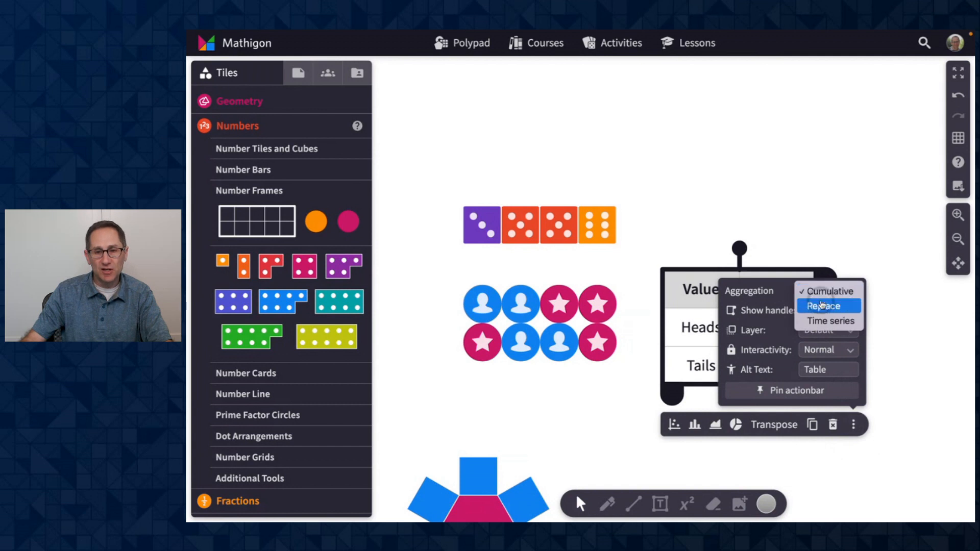
pyautogui.click(824, 305)
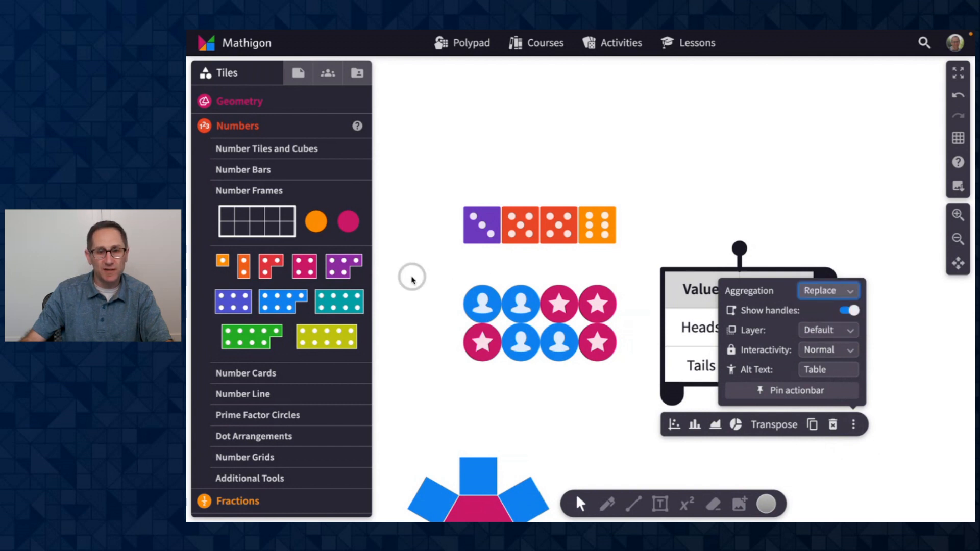
pyautogui.click(539, 321)
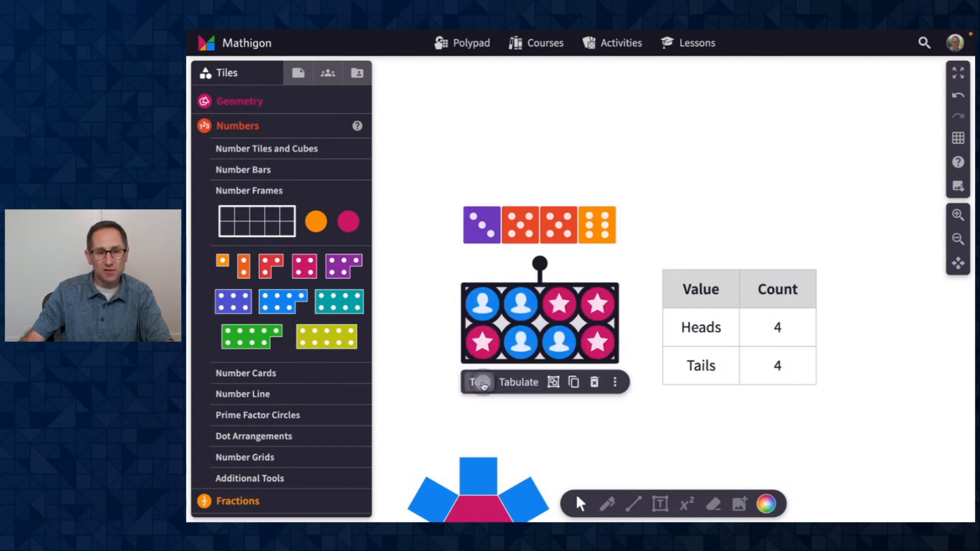
pyautogui.click(480, 382)
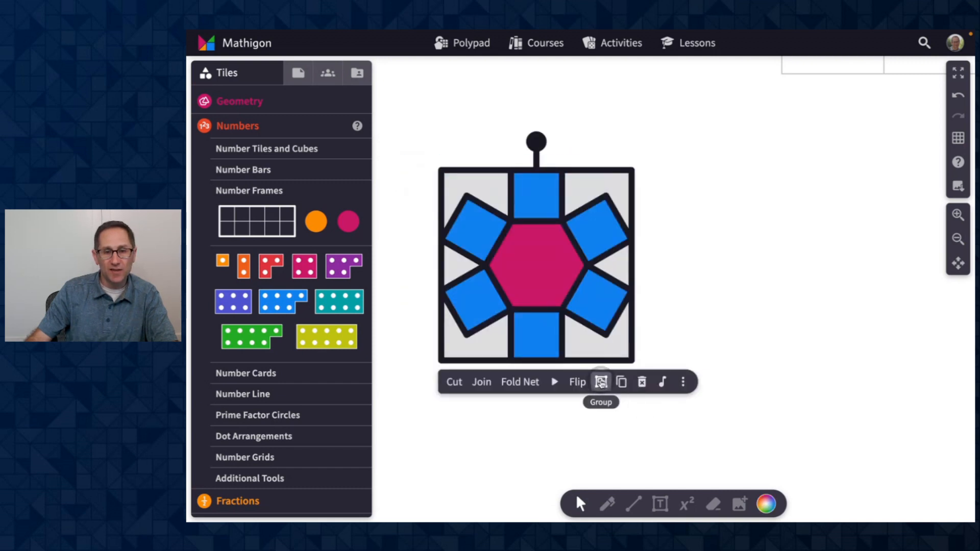
# - Group the pink hexagon and blue squares into one tile
pyautogui.click(601, 382)
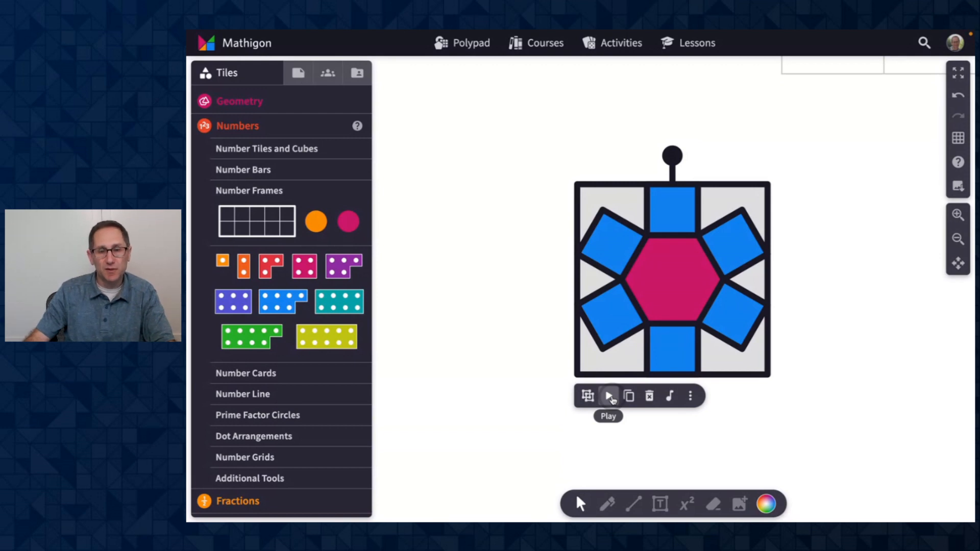
# - Play the group's sound, set its Animation to Area, and play it again
pyautogui.click(609, 396)
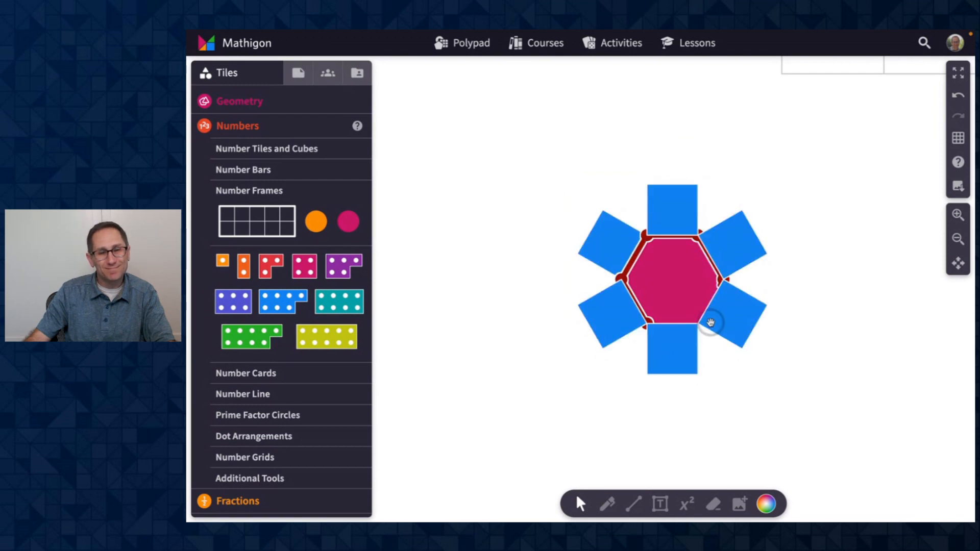
pyautogui.click(674, 282)
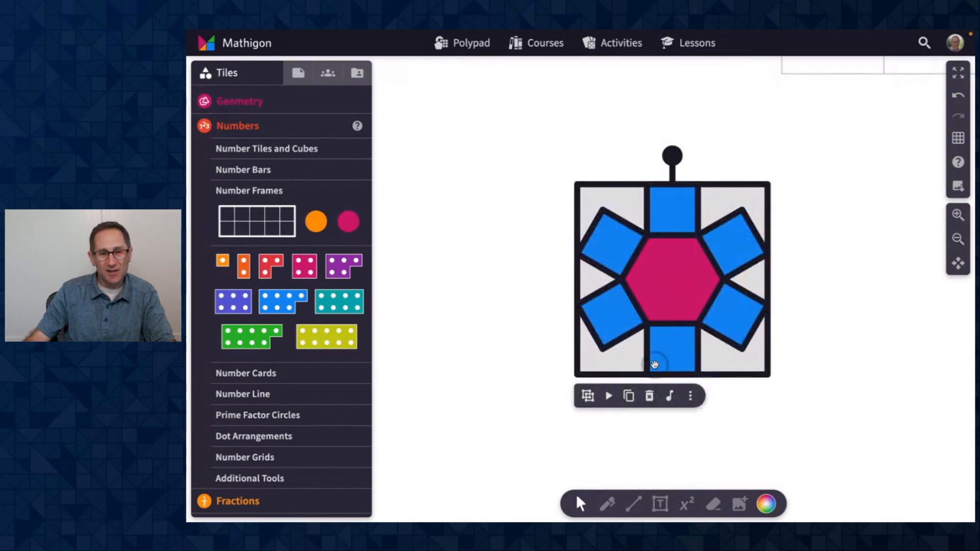
pyautogui.click(669, 396)
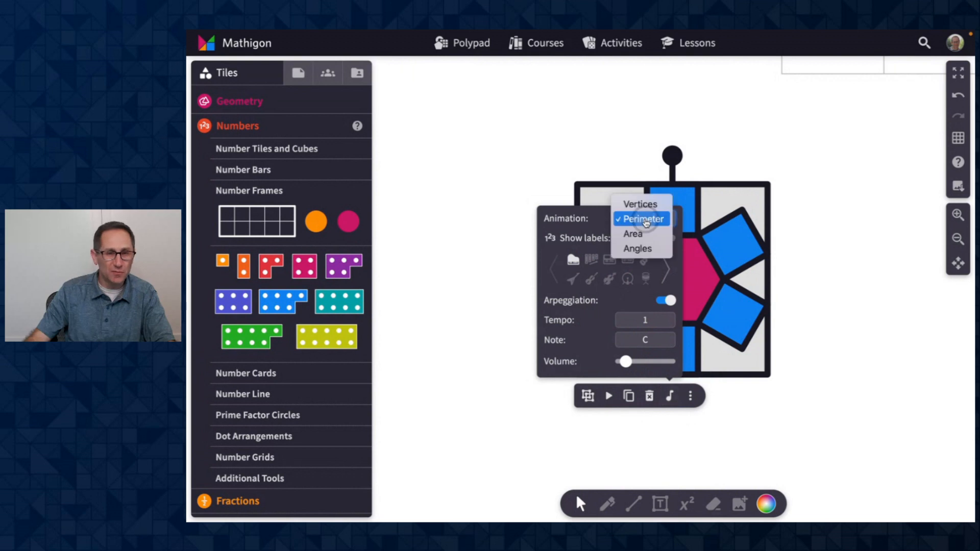
pyautogui.click(632, 232)
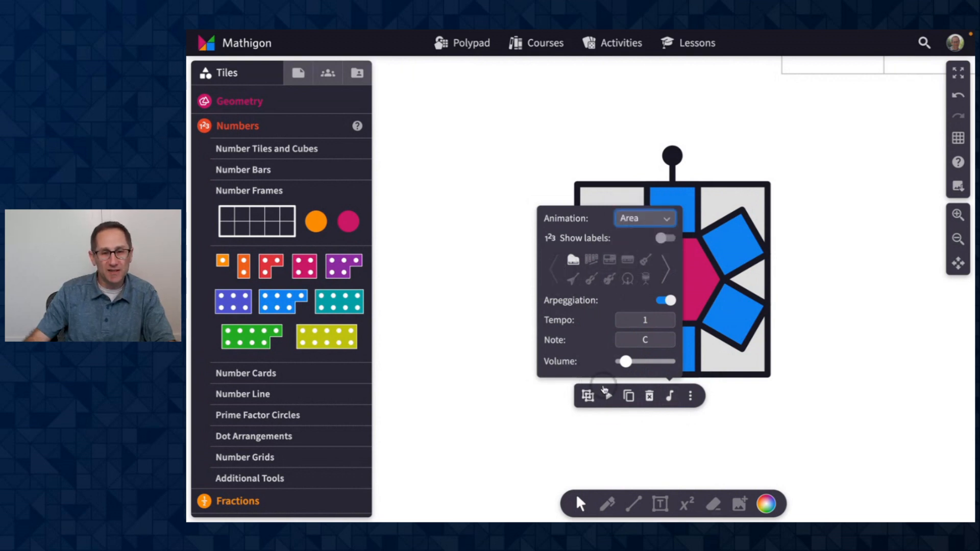
pyautogui.moveTo(608, 396)
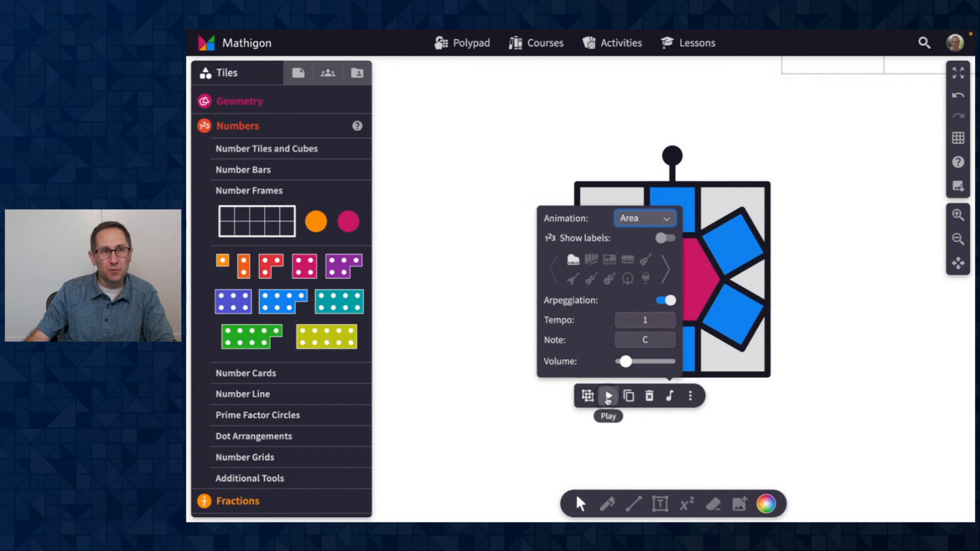
pyautogui.click(608, 396)
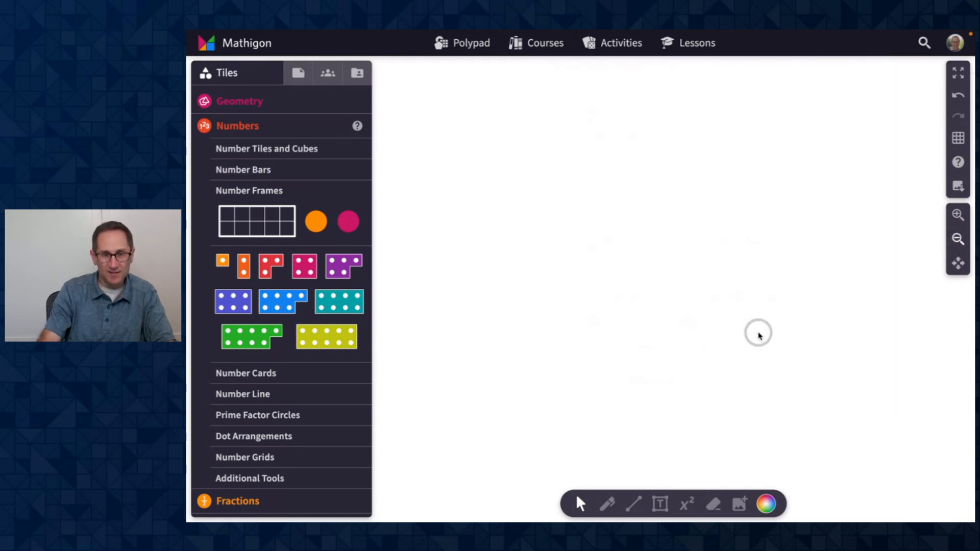
pyautogui.moveTo(369, 221)
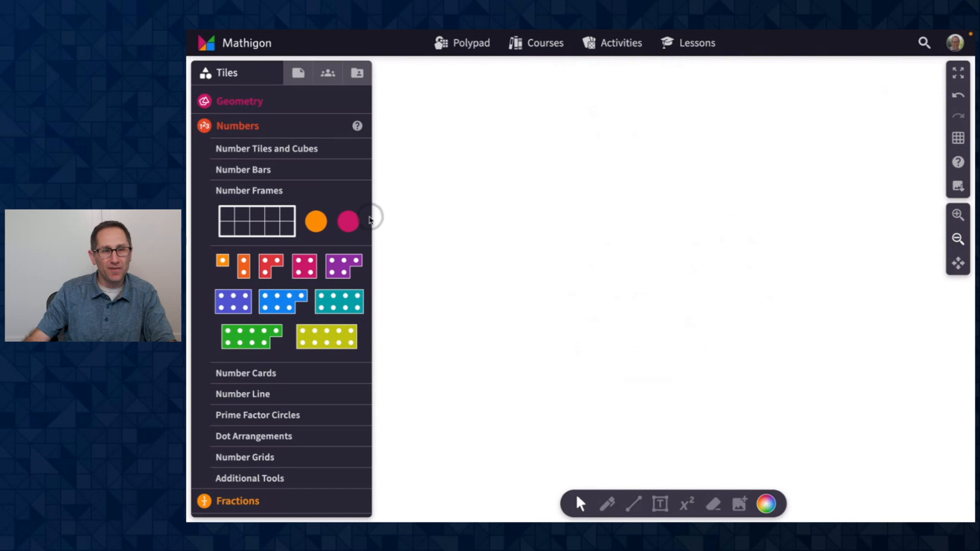
pyautogui.moveTo(297, 72)
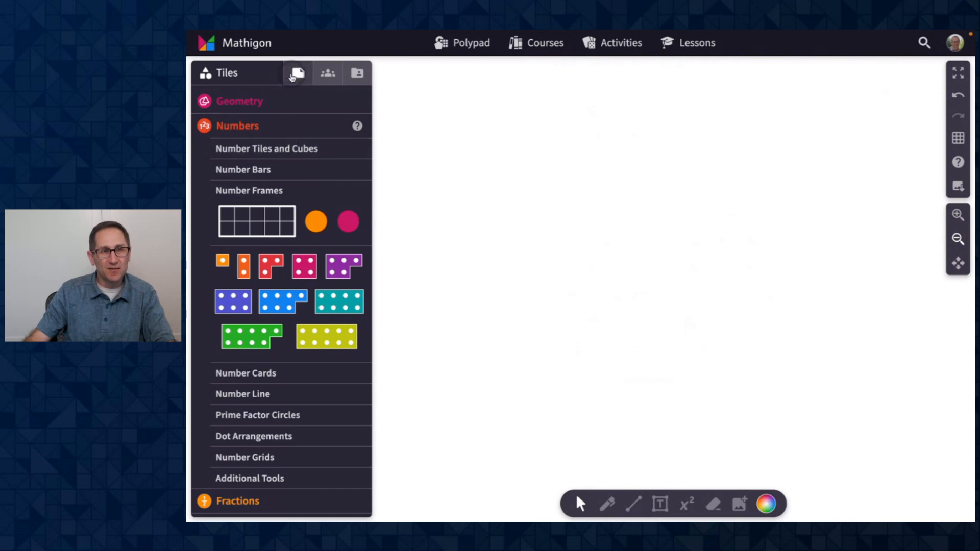
# - Show the File settings and list the canvas types Infinite, Fixed Size and Notebook
pyautogui.click(296, 72)
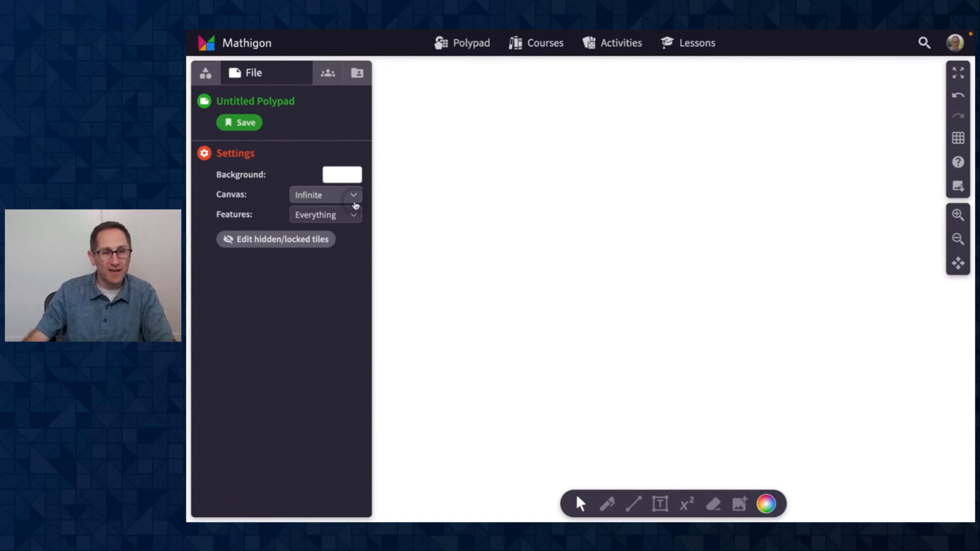
pyautogui.moveTo(326, 195)
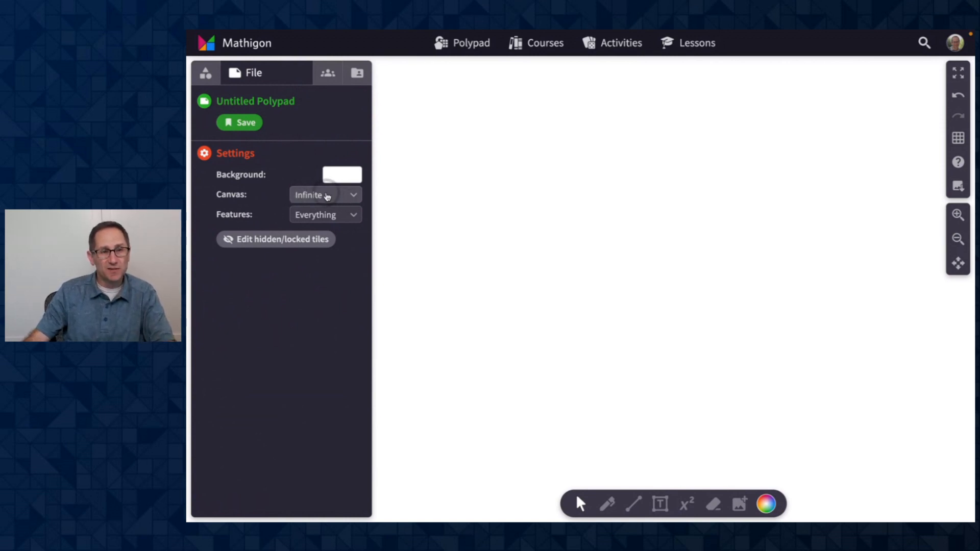
pyautogui.click(325, 194)
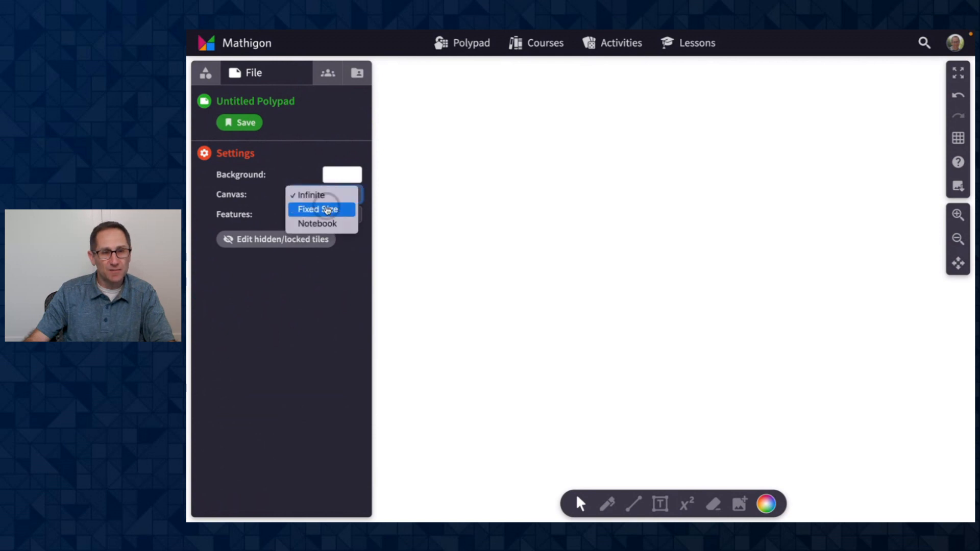
# - Switch the canvas to Fixed Size 15 by 15 and list the canvas types again
pyautogui.click(316, 208)
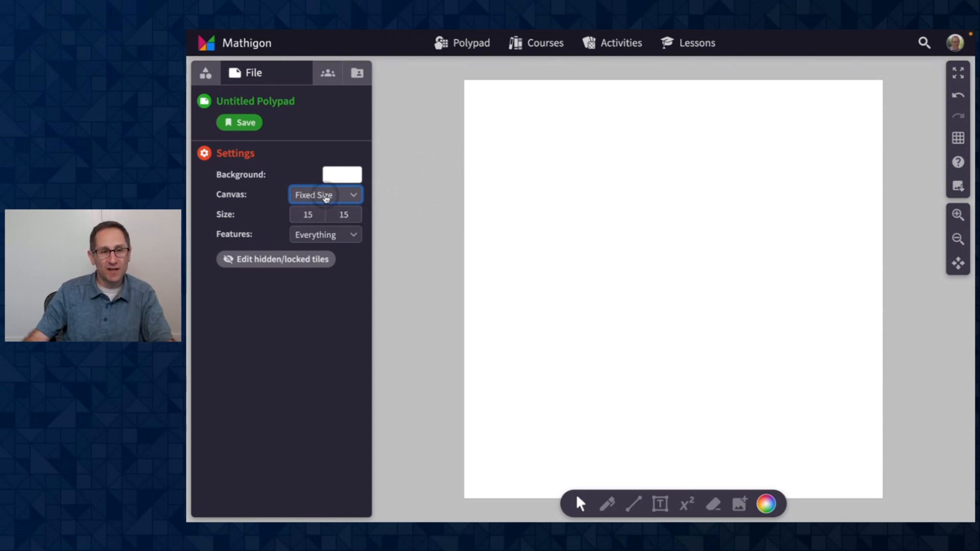
pyautogui.click(324, 194)
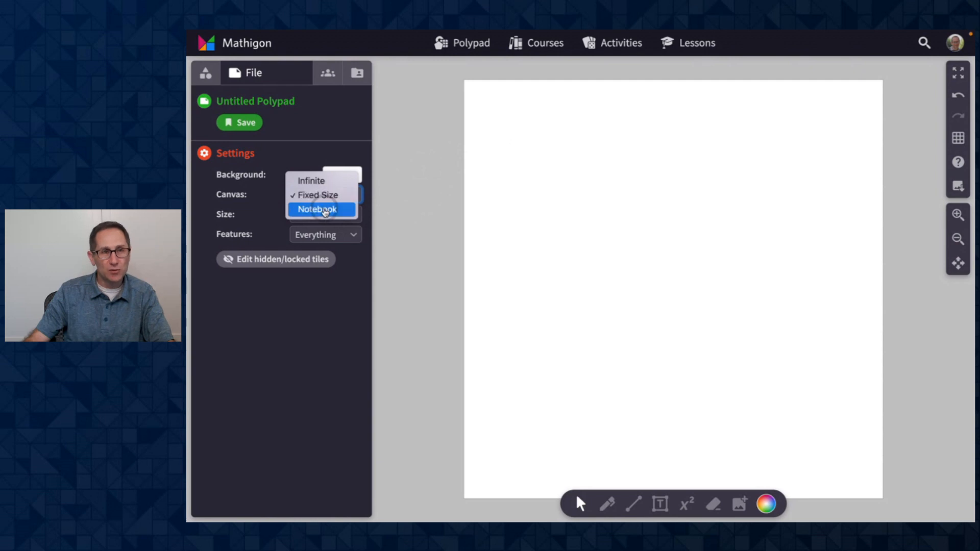
# - Switch the canvas to Notebook and change its width from 15 to 20
pyautogui.click(317, 208)
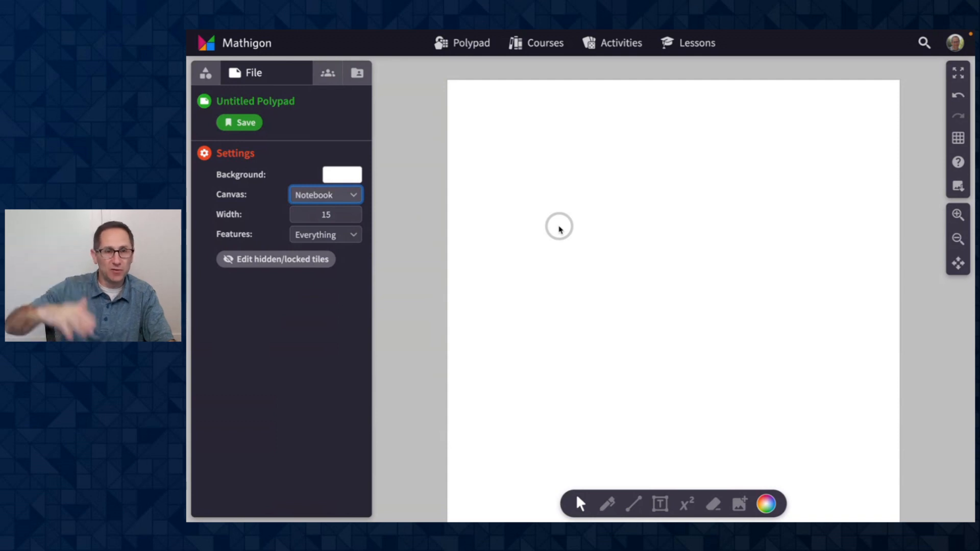
pyautogui.click(325, 215)
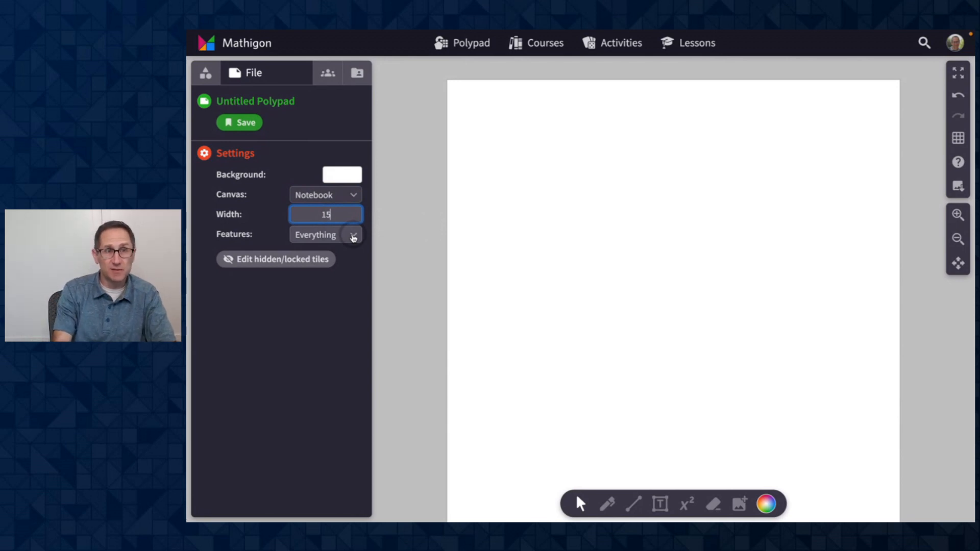
pyautogui.press('Backspace')
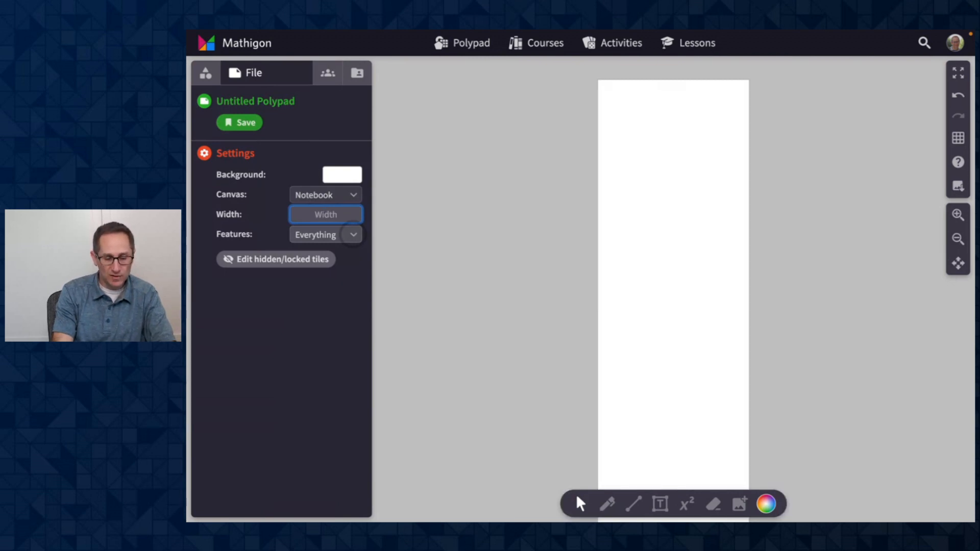
pyautogui.write('20')
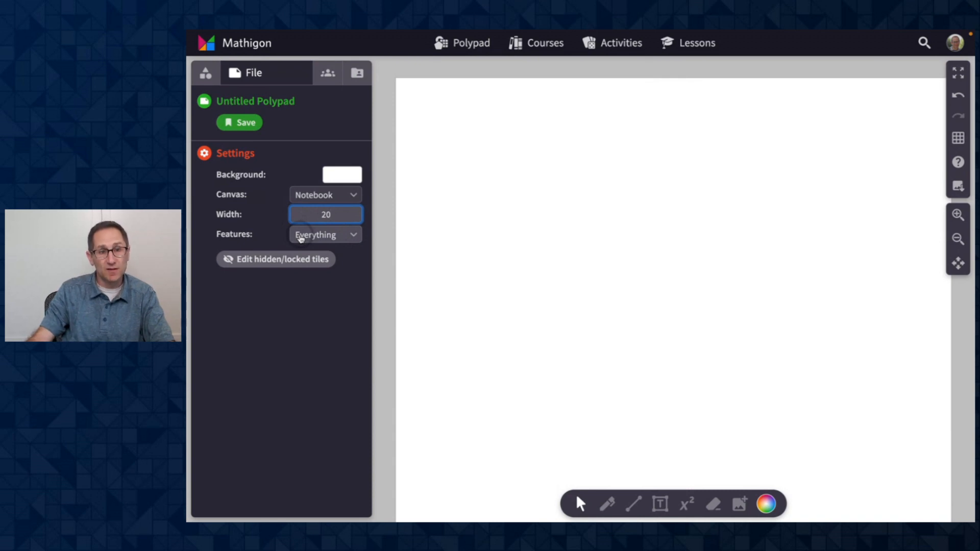
pyautogui.moveTo(322, 200)
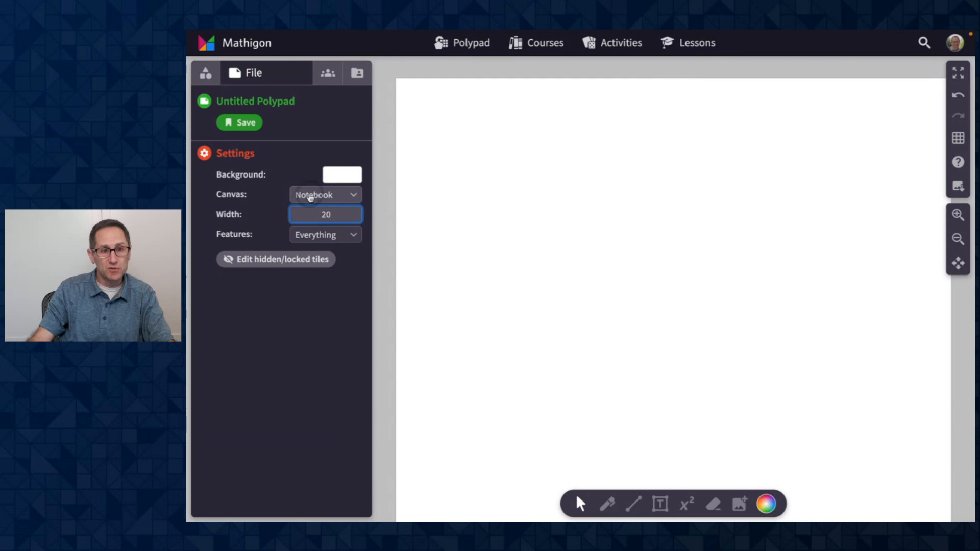
pyautogui.click(325, 194)
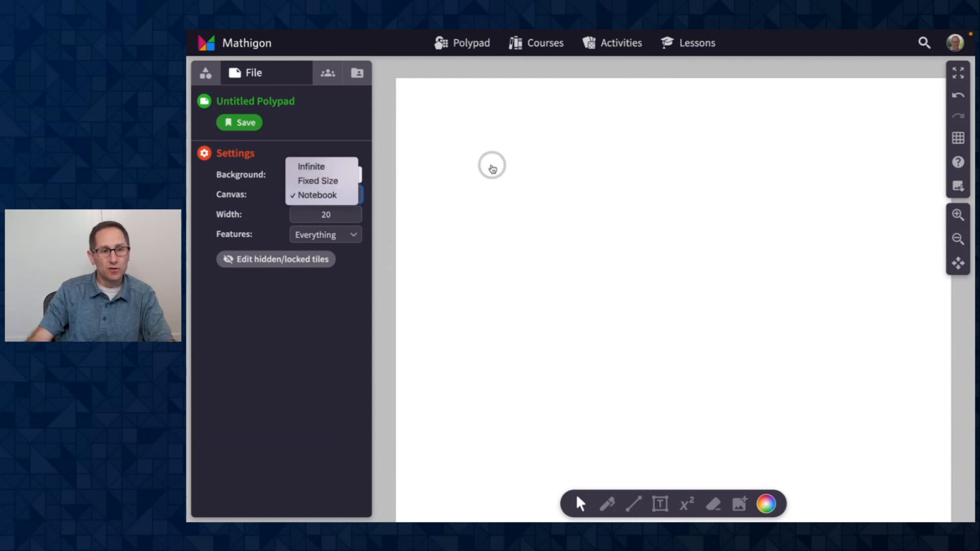
pyautogui.click(316, 195)
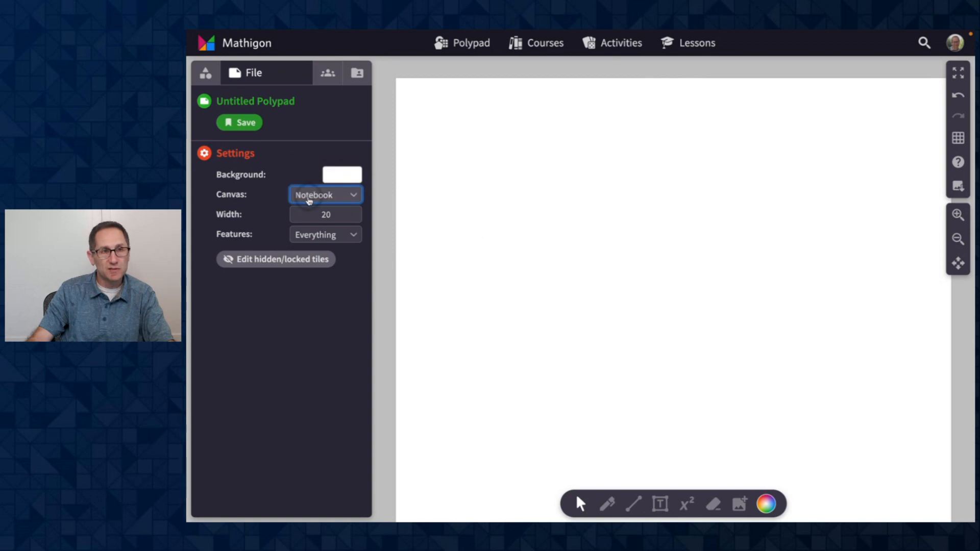